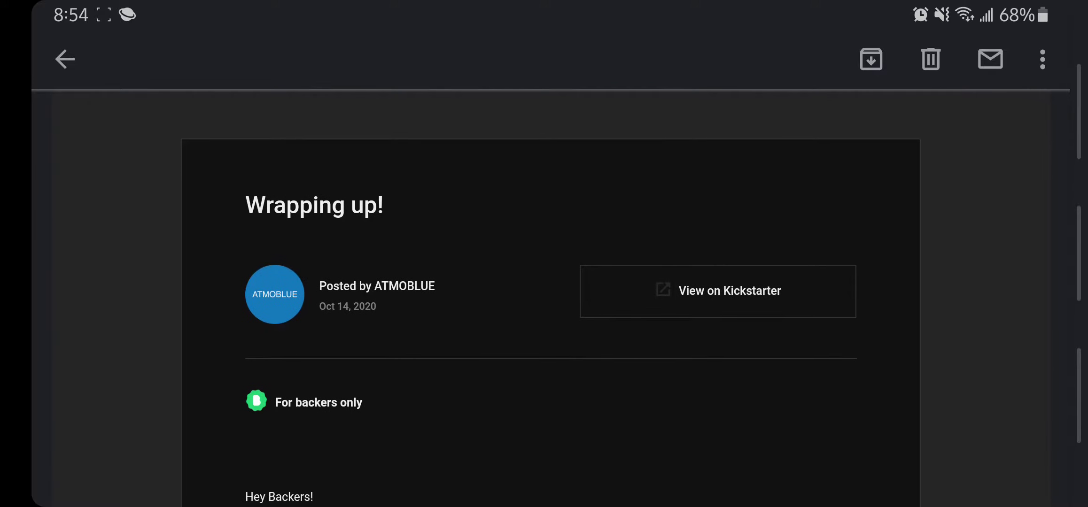
Read down the ATMOBLUE update email to the 'Exit Air Valve, 3D Printed Add-on' section
scroll(down, 3)
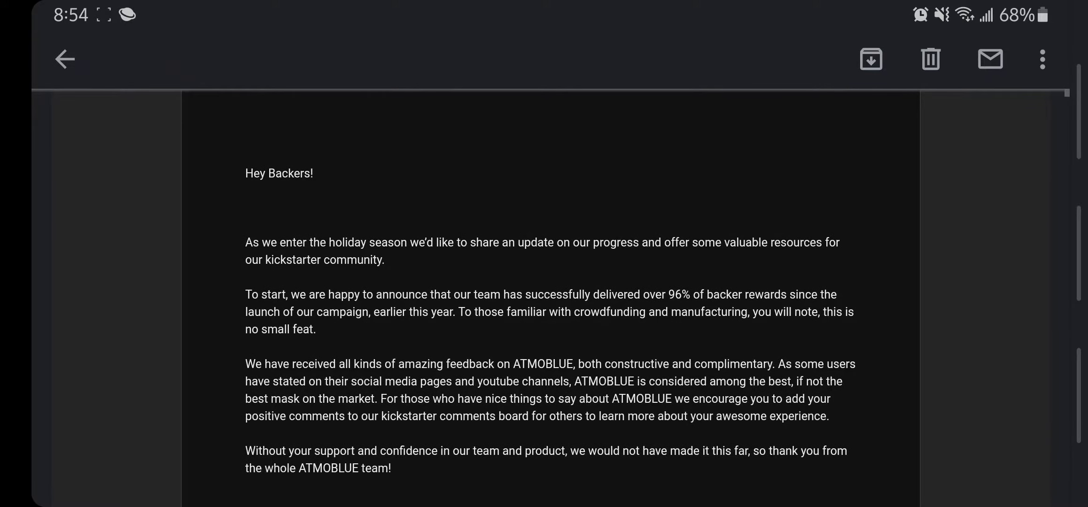
scroll(down, 3)
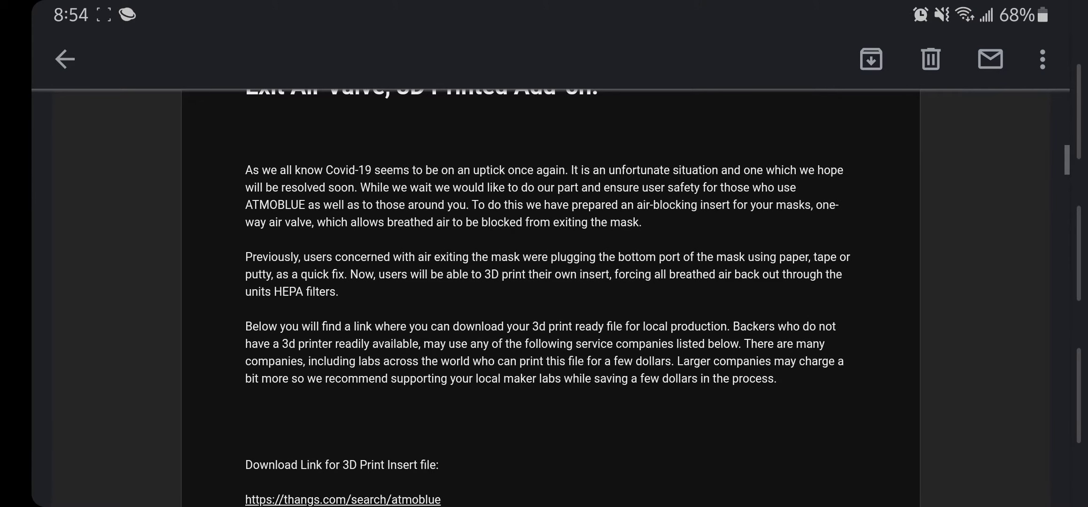
Follow the email's thangs.com/search/atmoblue download link for the 3D print insert file
scroll(up, 3)
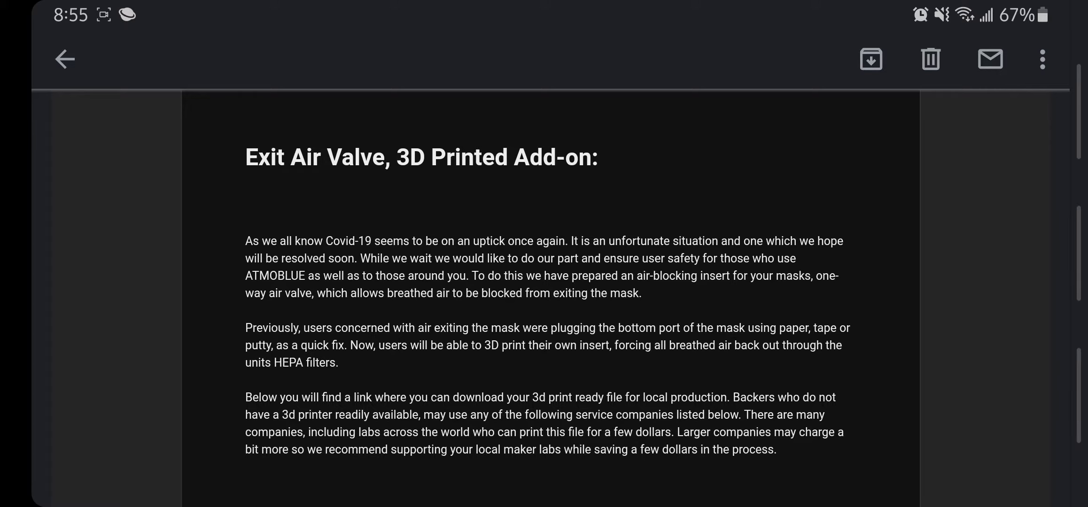
scroll(down, 3)
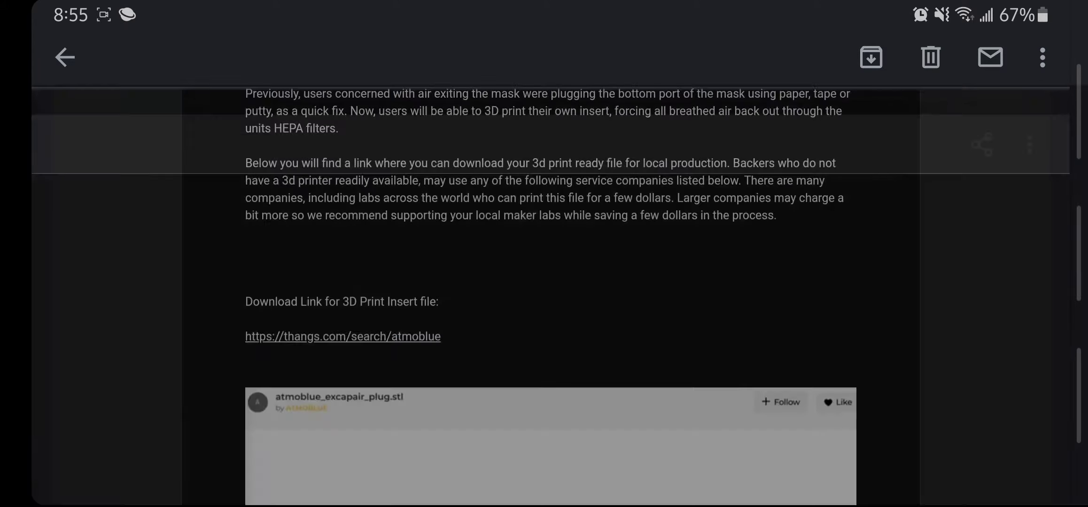
click(342, 336)
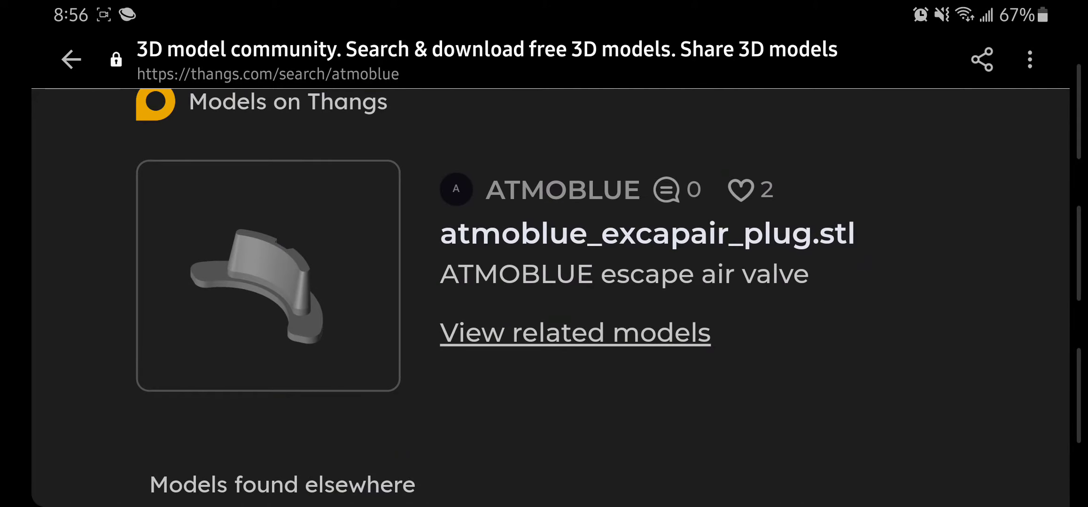
Review the Thangs atmoblue_excapair_plug.stl result, then return to the email's 3D printing service providers link
scroll(down, 3)
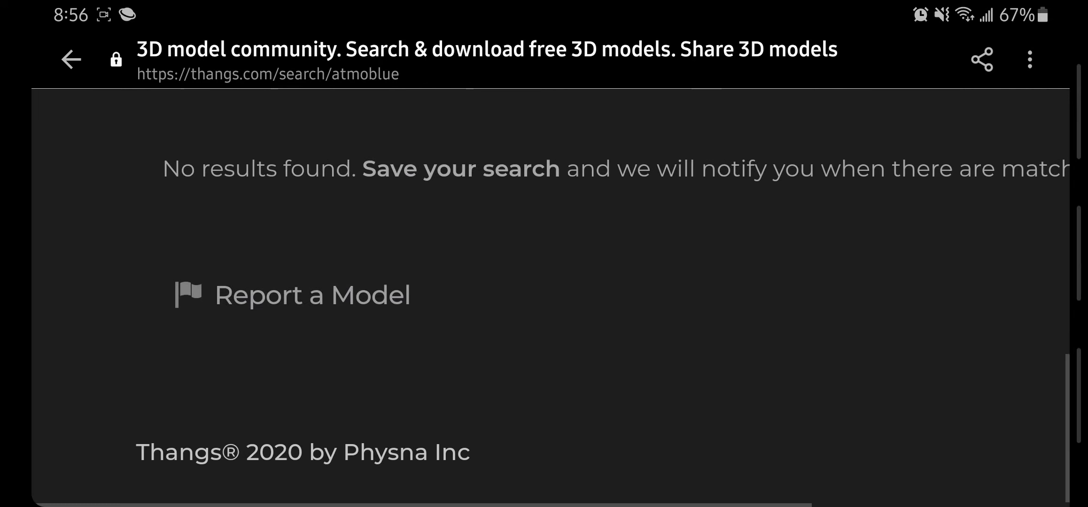
scroll(up, 3)
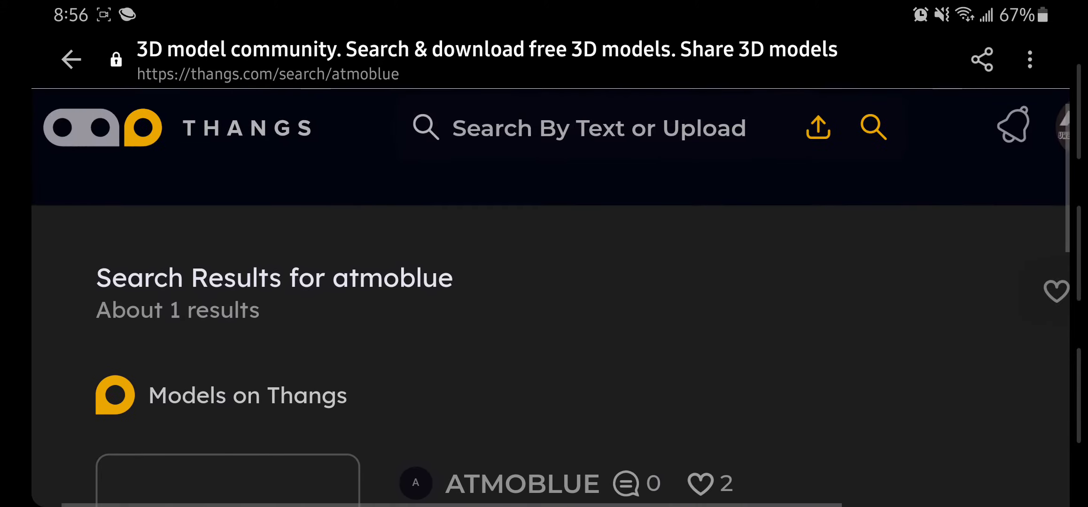
scroll(down, 3)
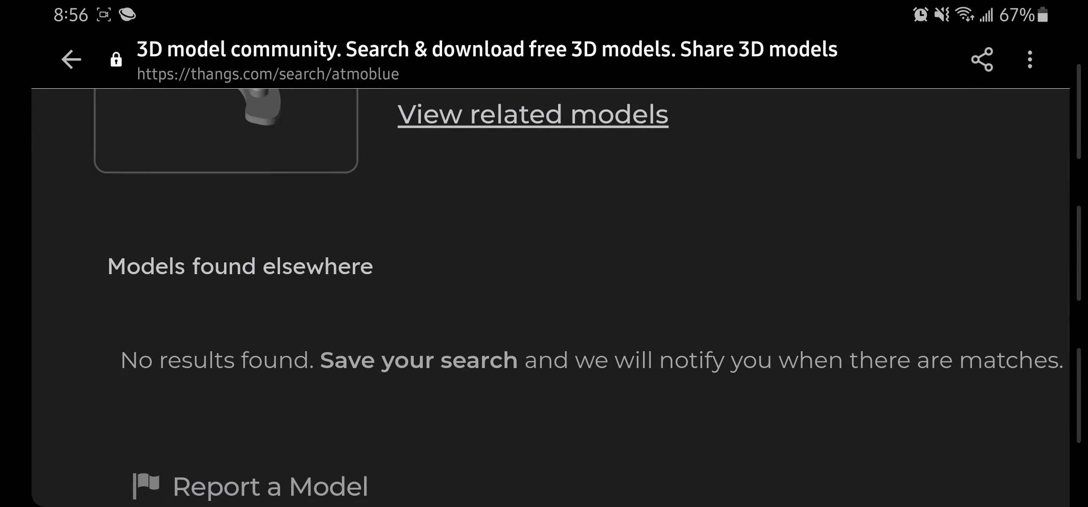
scroll(down, 3)
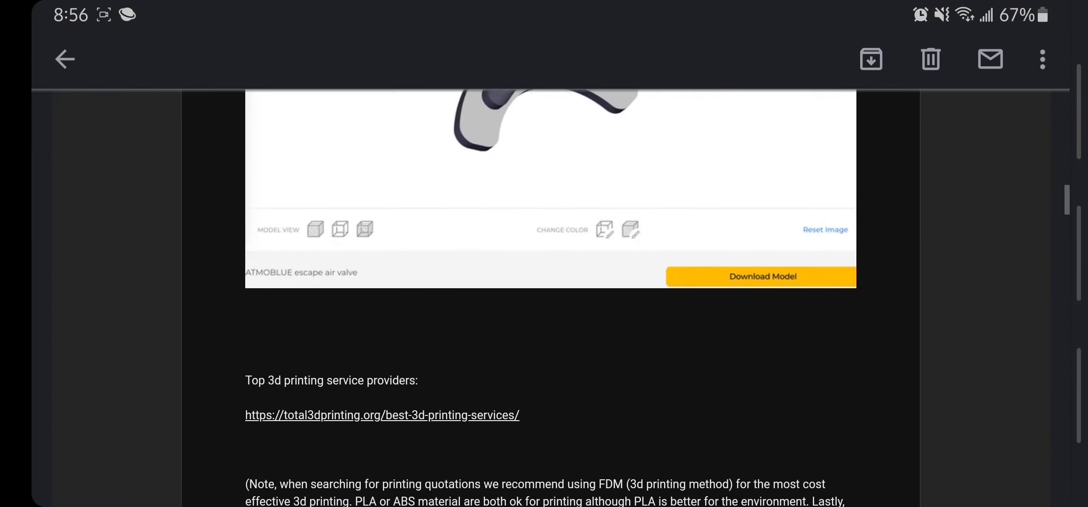
Visit the total3dprinting.org best 3D printing services article from the email and read into it
click(380, 415)
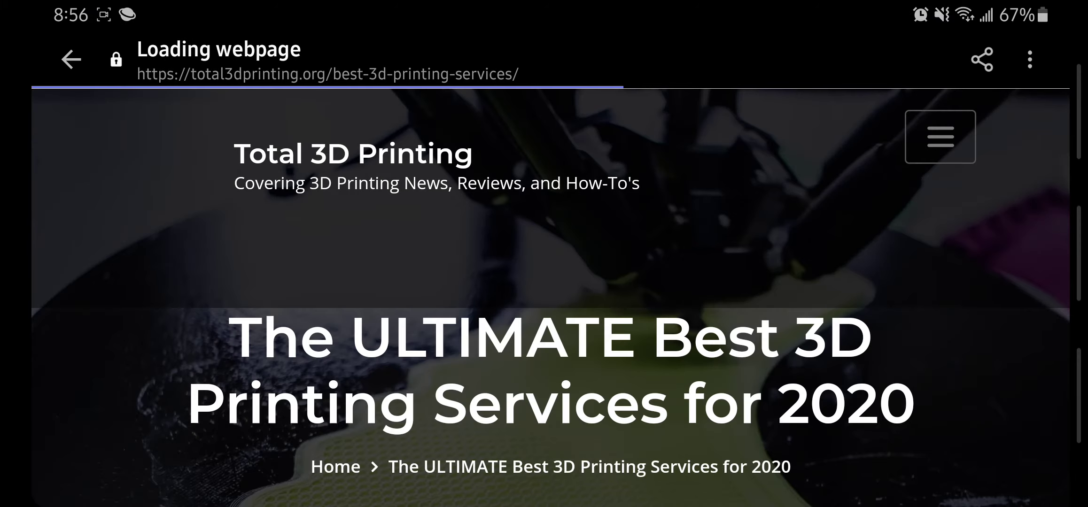
scroll(down, 3)
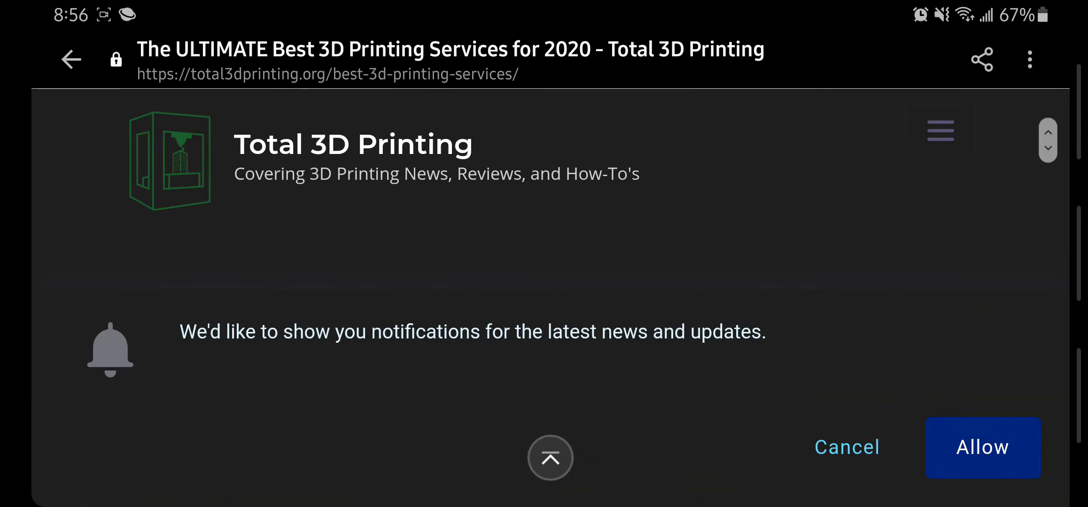
scroll(down, 3)
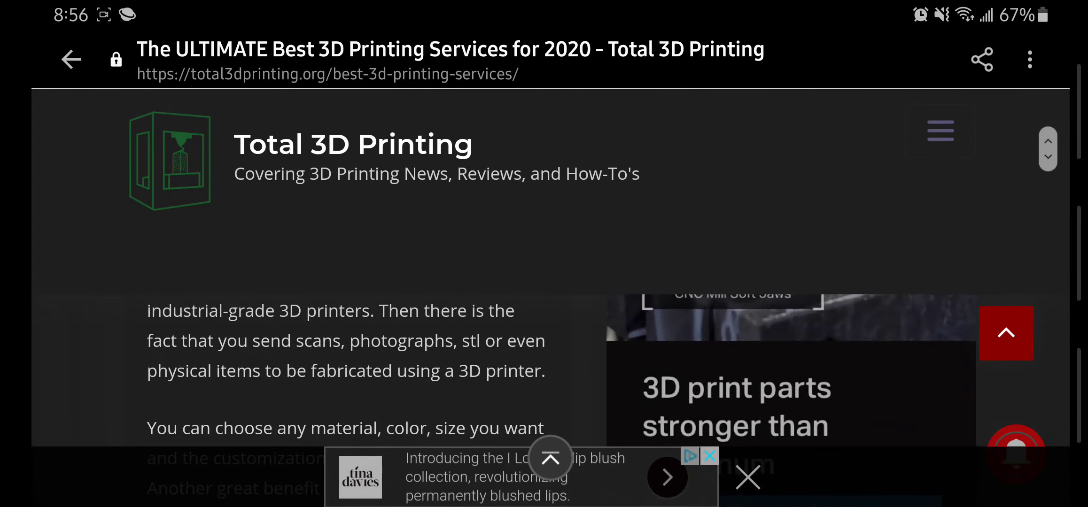
Dismiss the notification prompt, browse further, and return to the email's installation notes
click(940, 131)
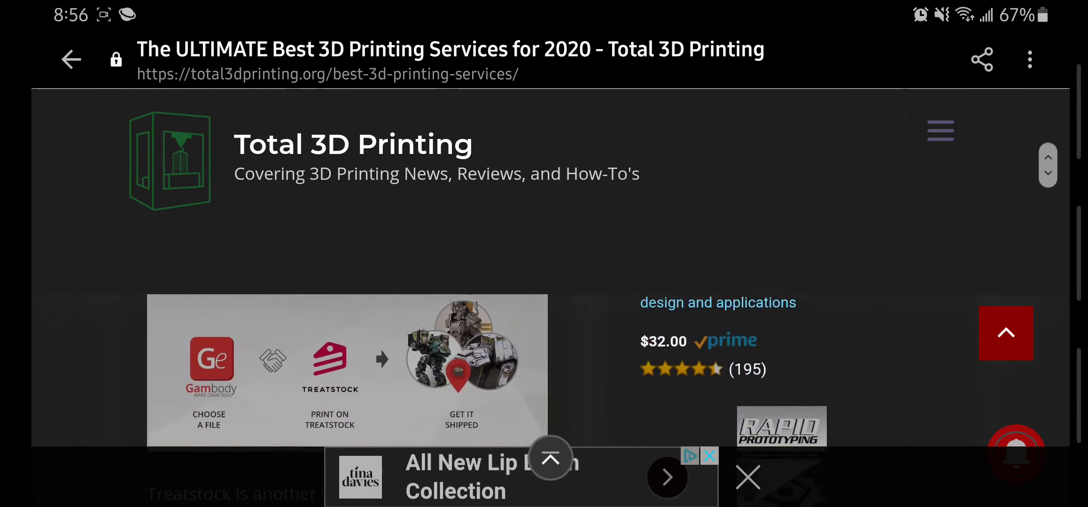
scroll(down, 3)
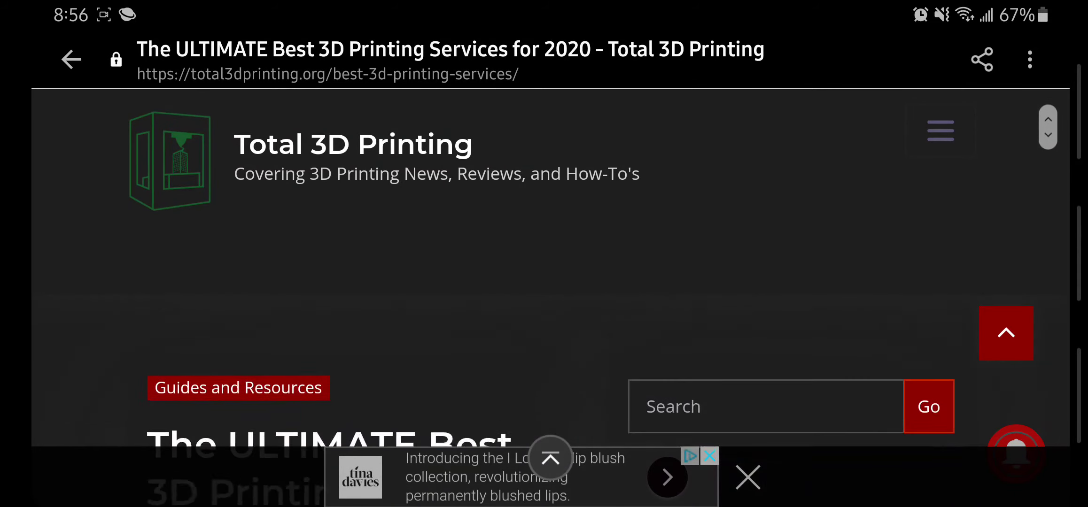
scroll(up, 3)
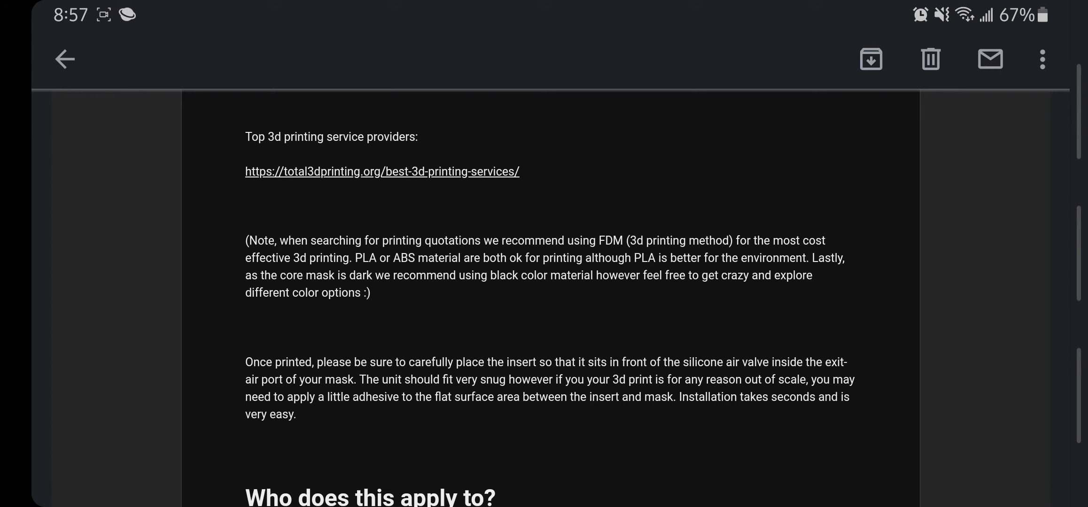
scroll(down, 3)
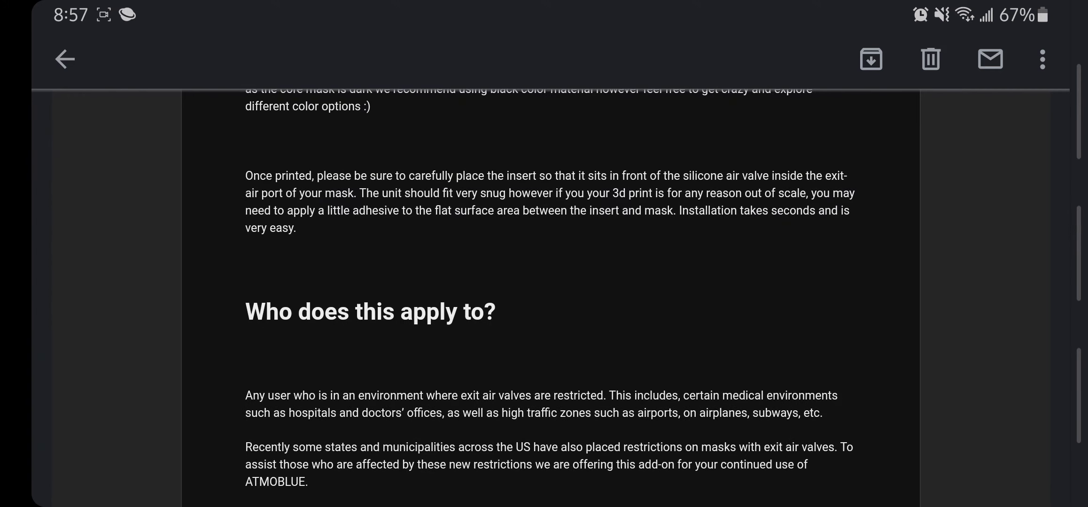
scroll(down, 3)
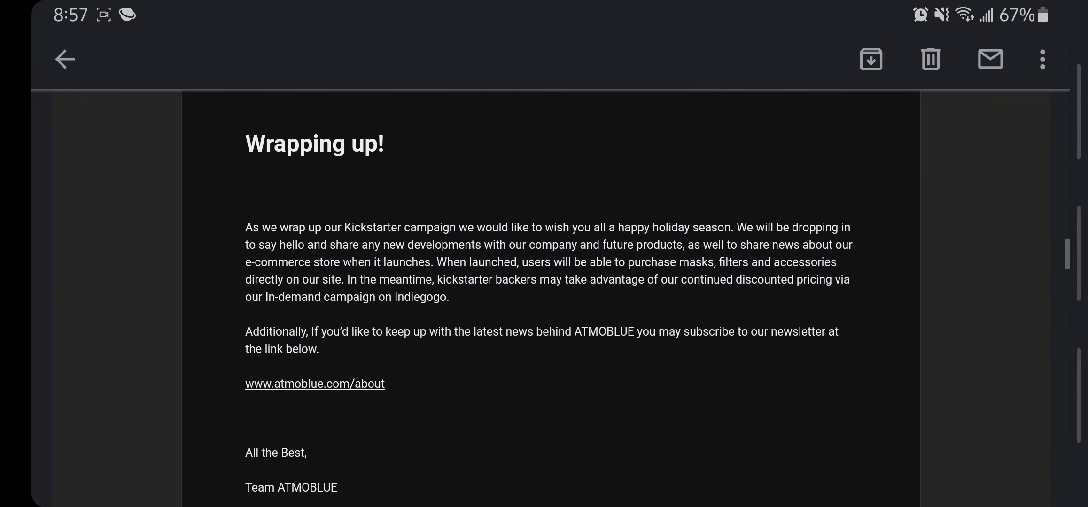
scroll(up, 3)
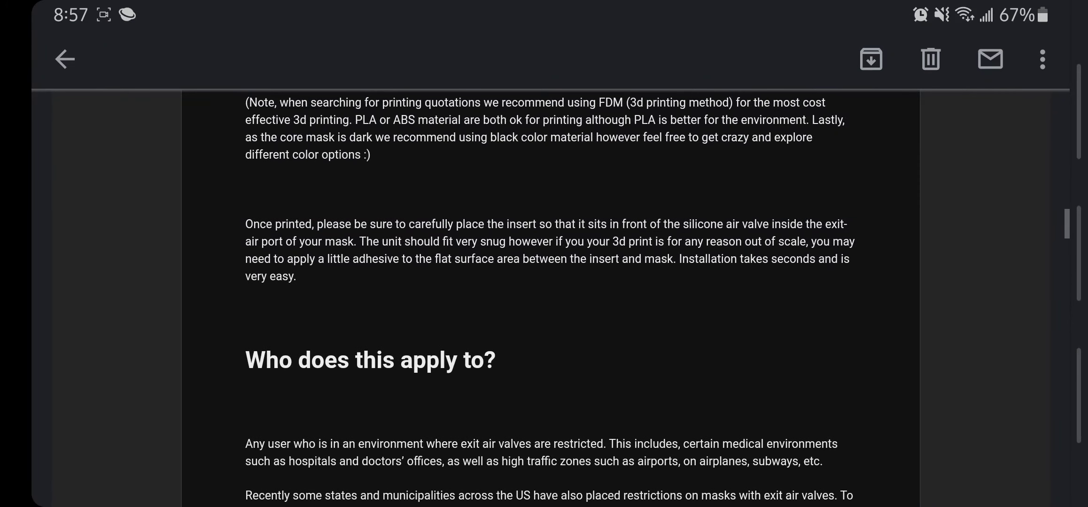